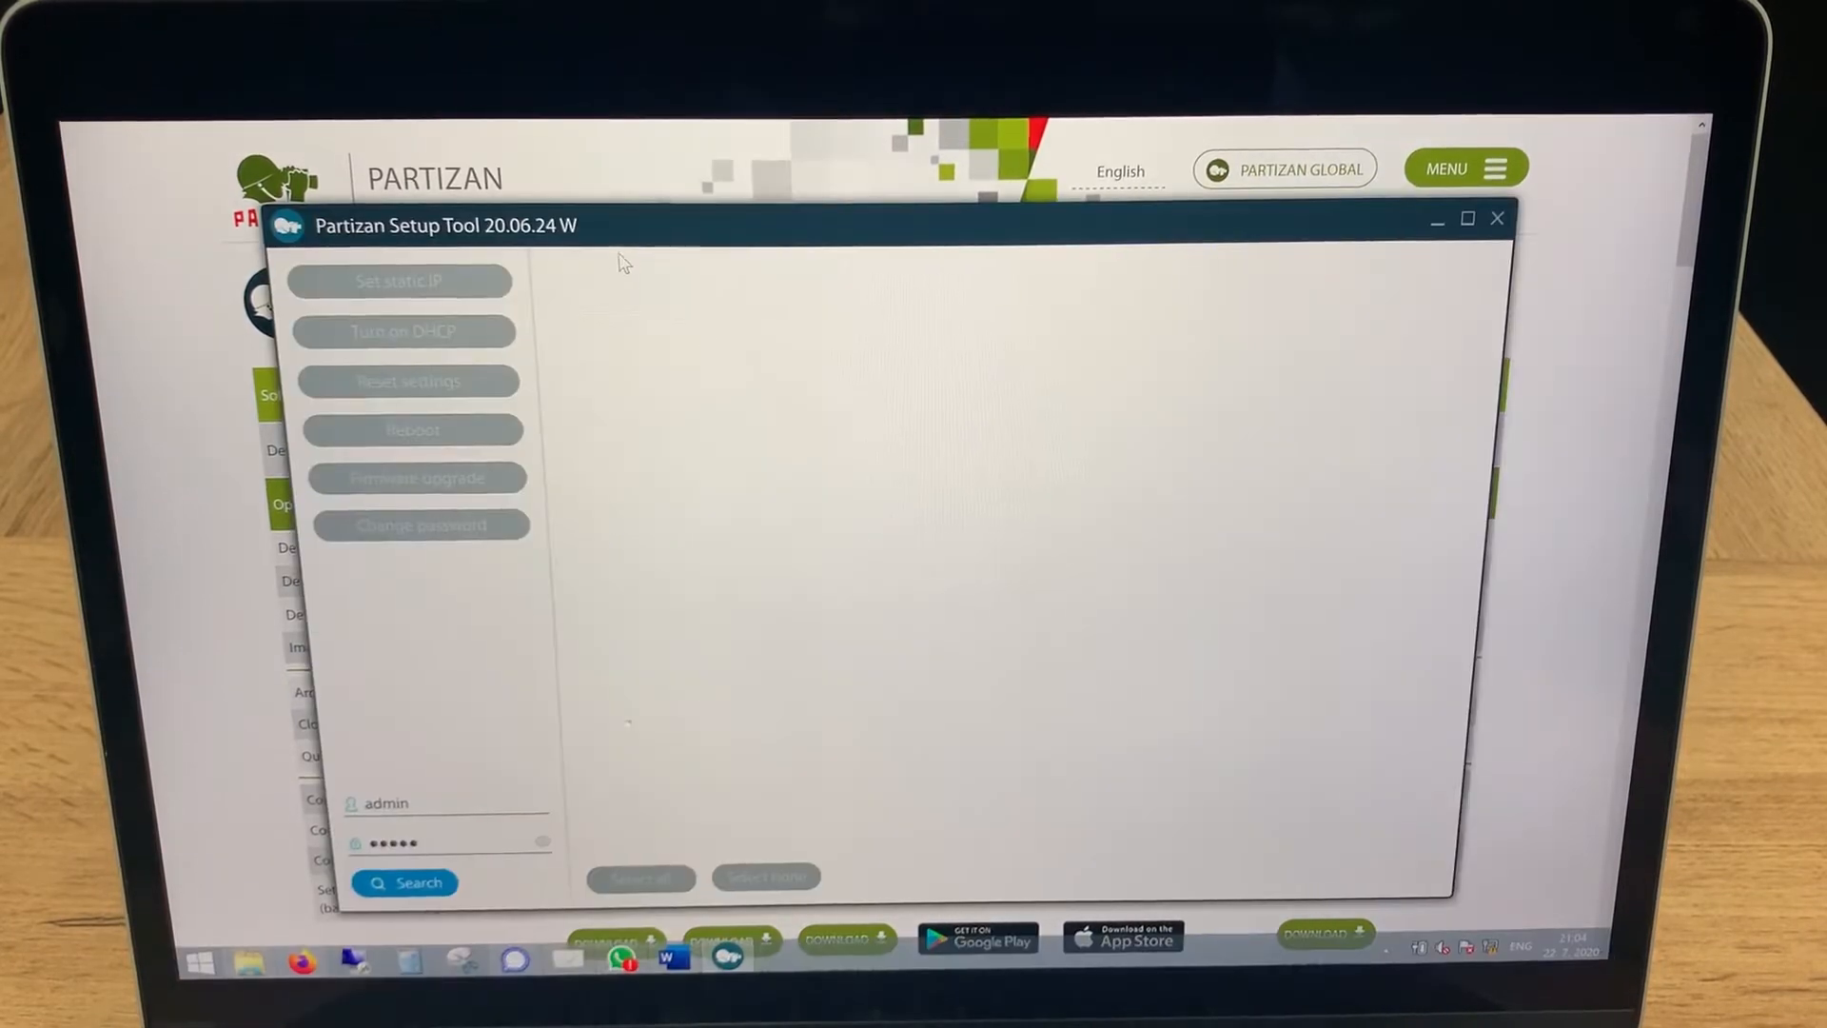
{"action": "mouse_move", "coordinate": [658, 242]}
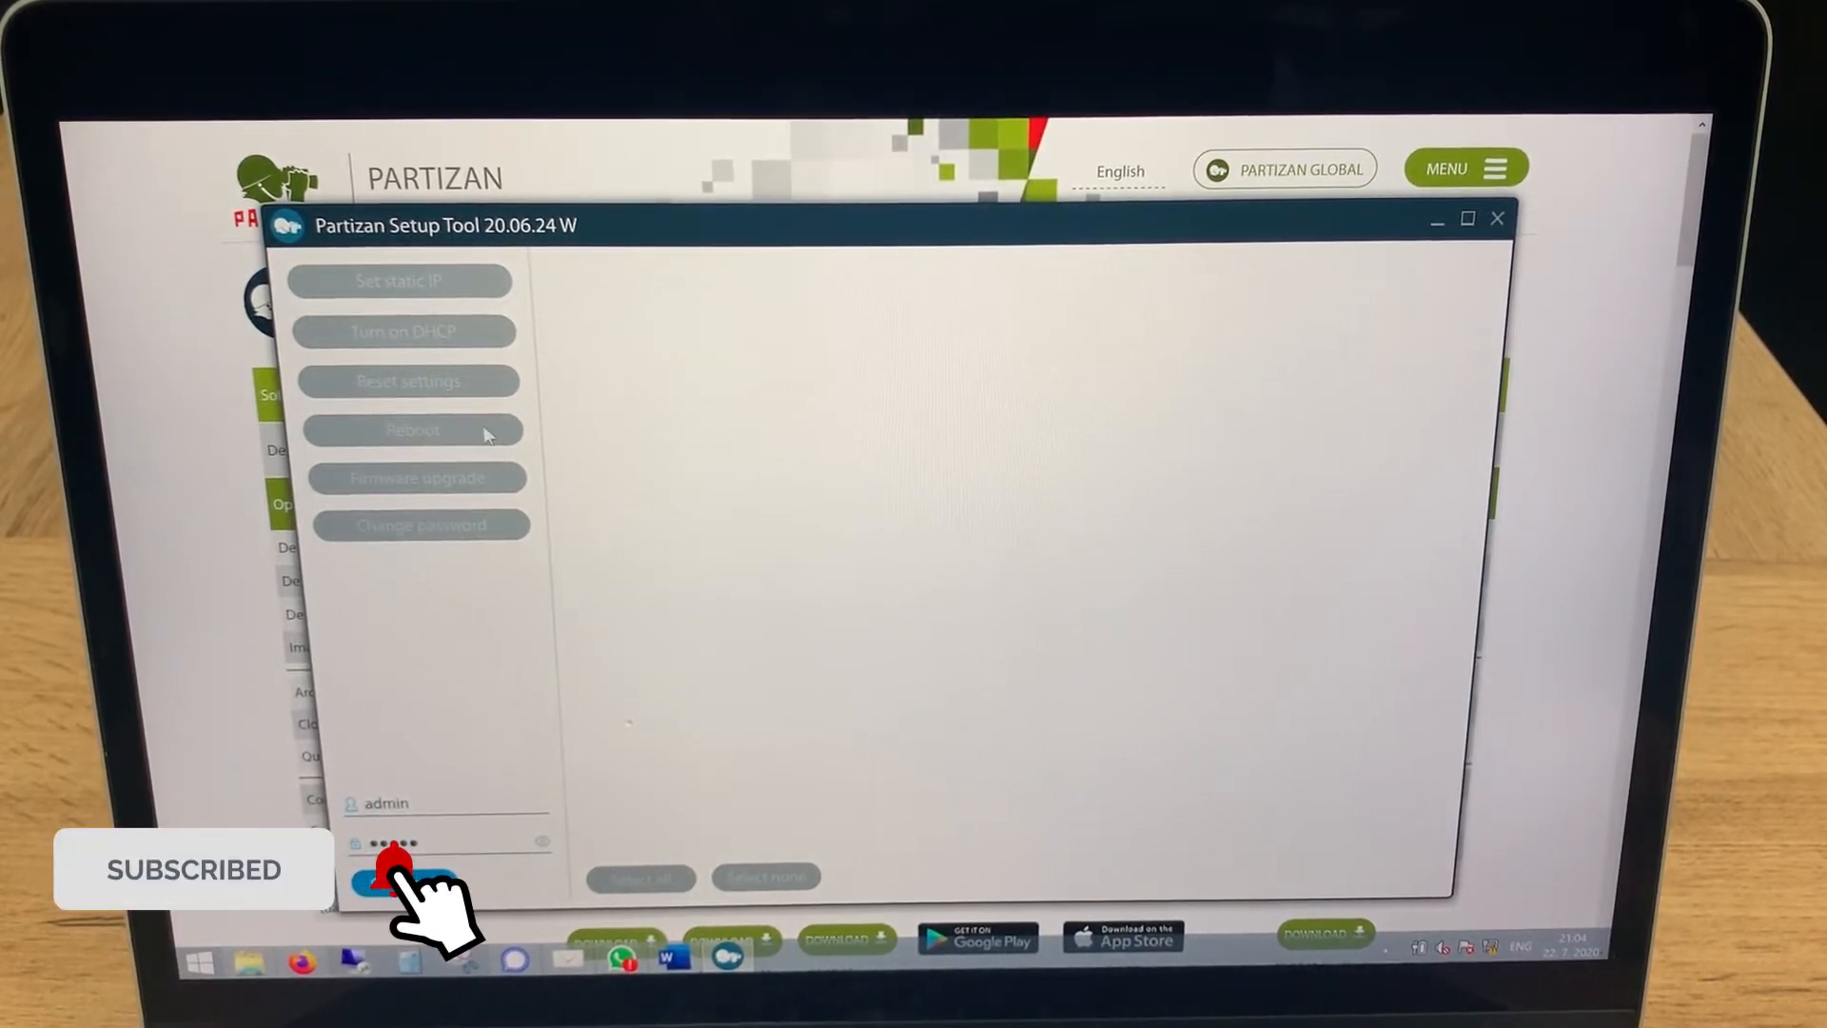
- Search the LAN for devices, check the first NVR 4K and launch its firmware upgrade
{"action": "left_click", "coordinate": [405, 881]}
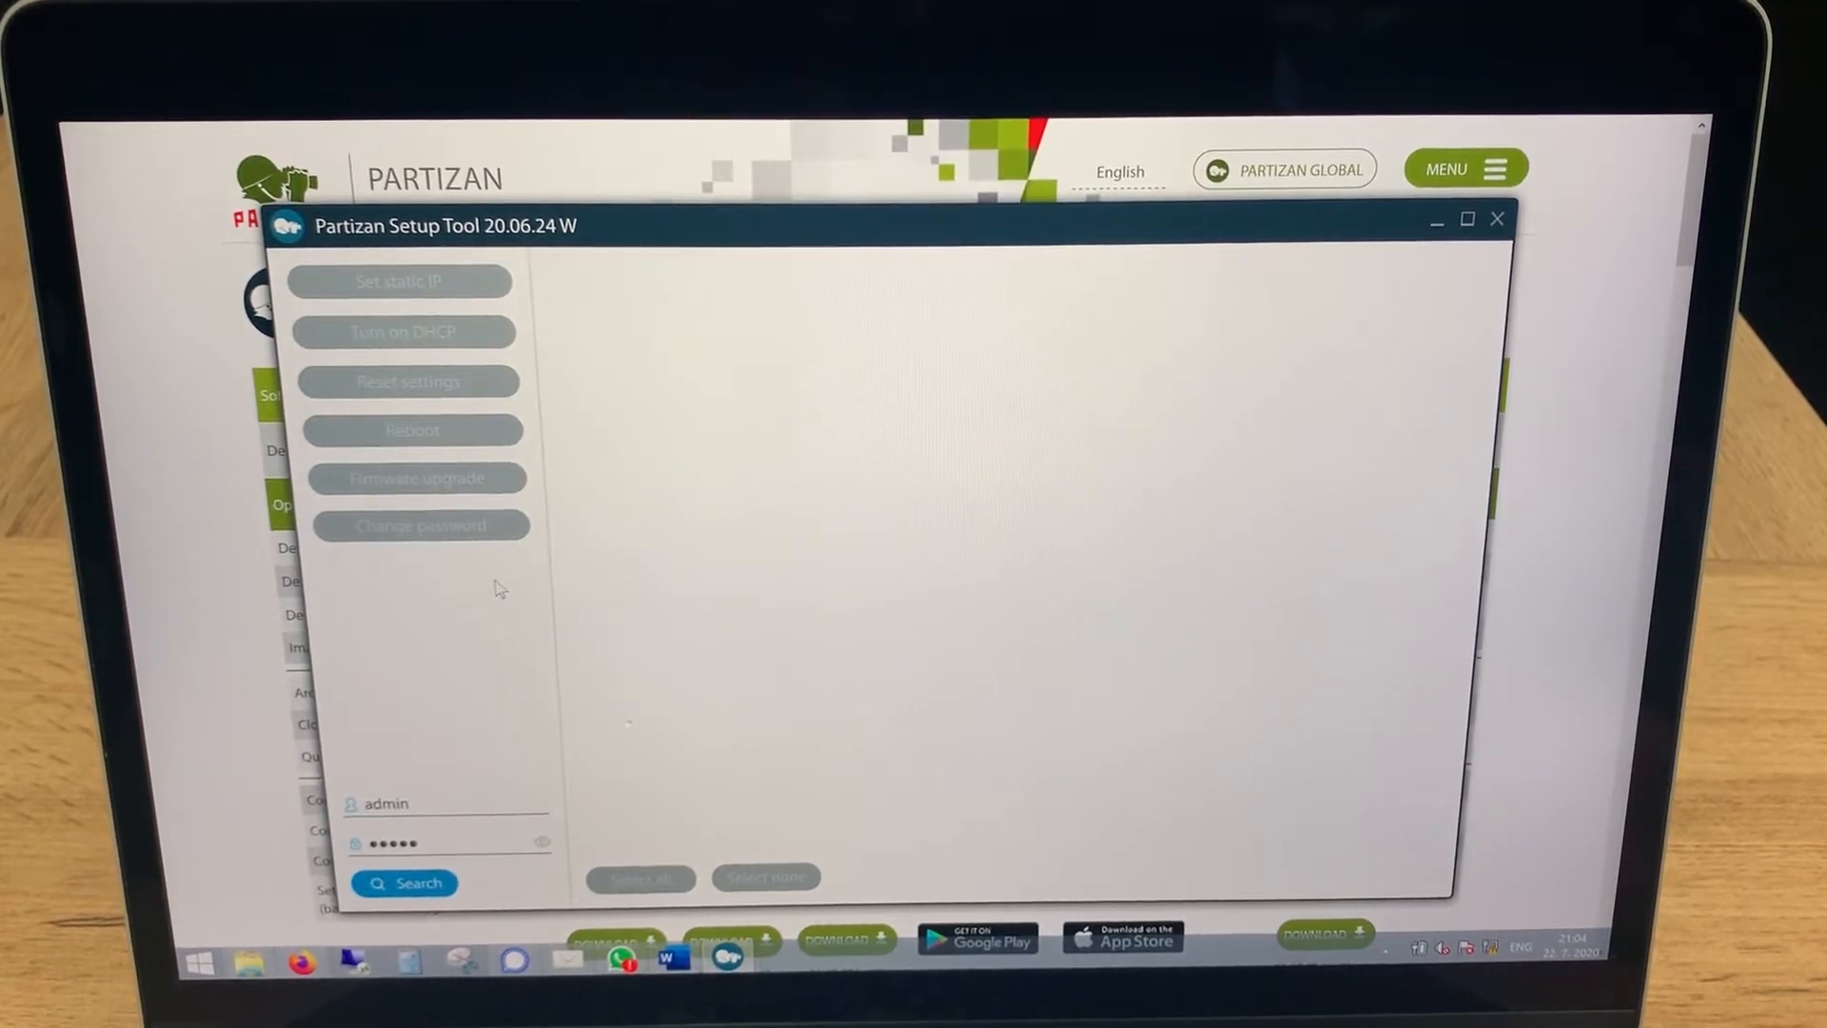
{"action": "mouse_move", "coordinate": [477, 588]}
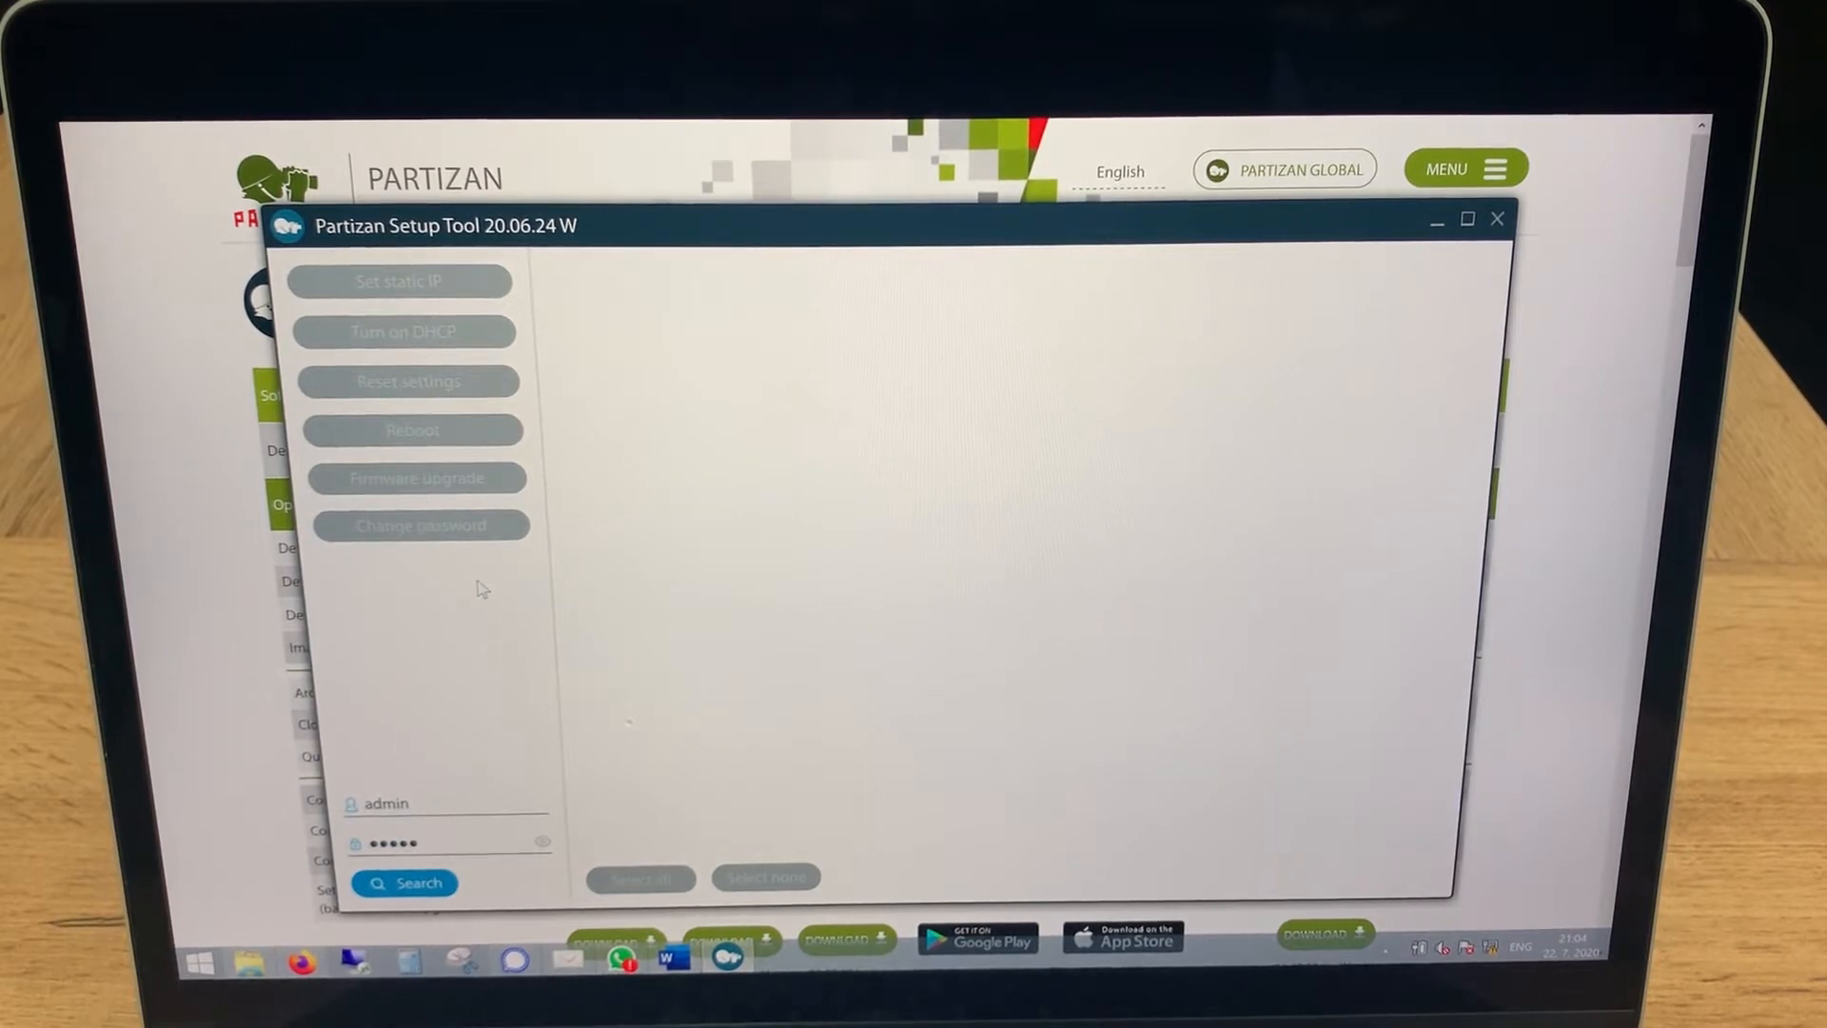
{"action": "mouse_move", "coordinate": [605, 552]}
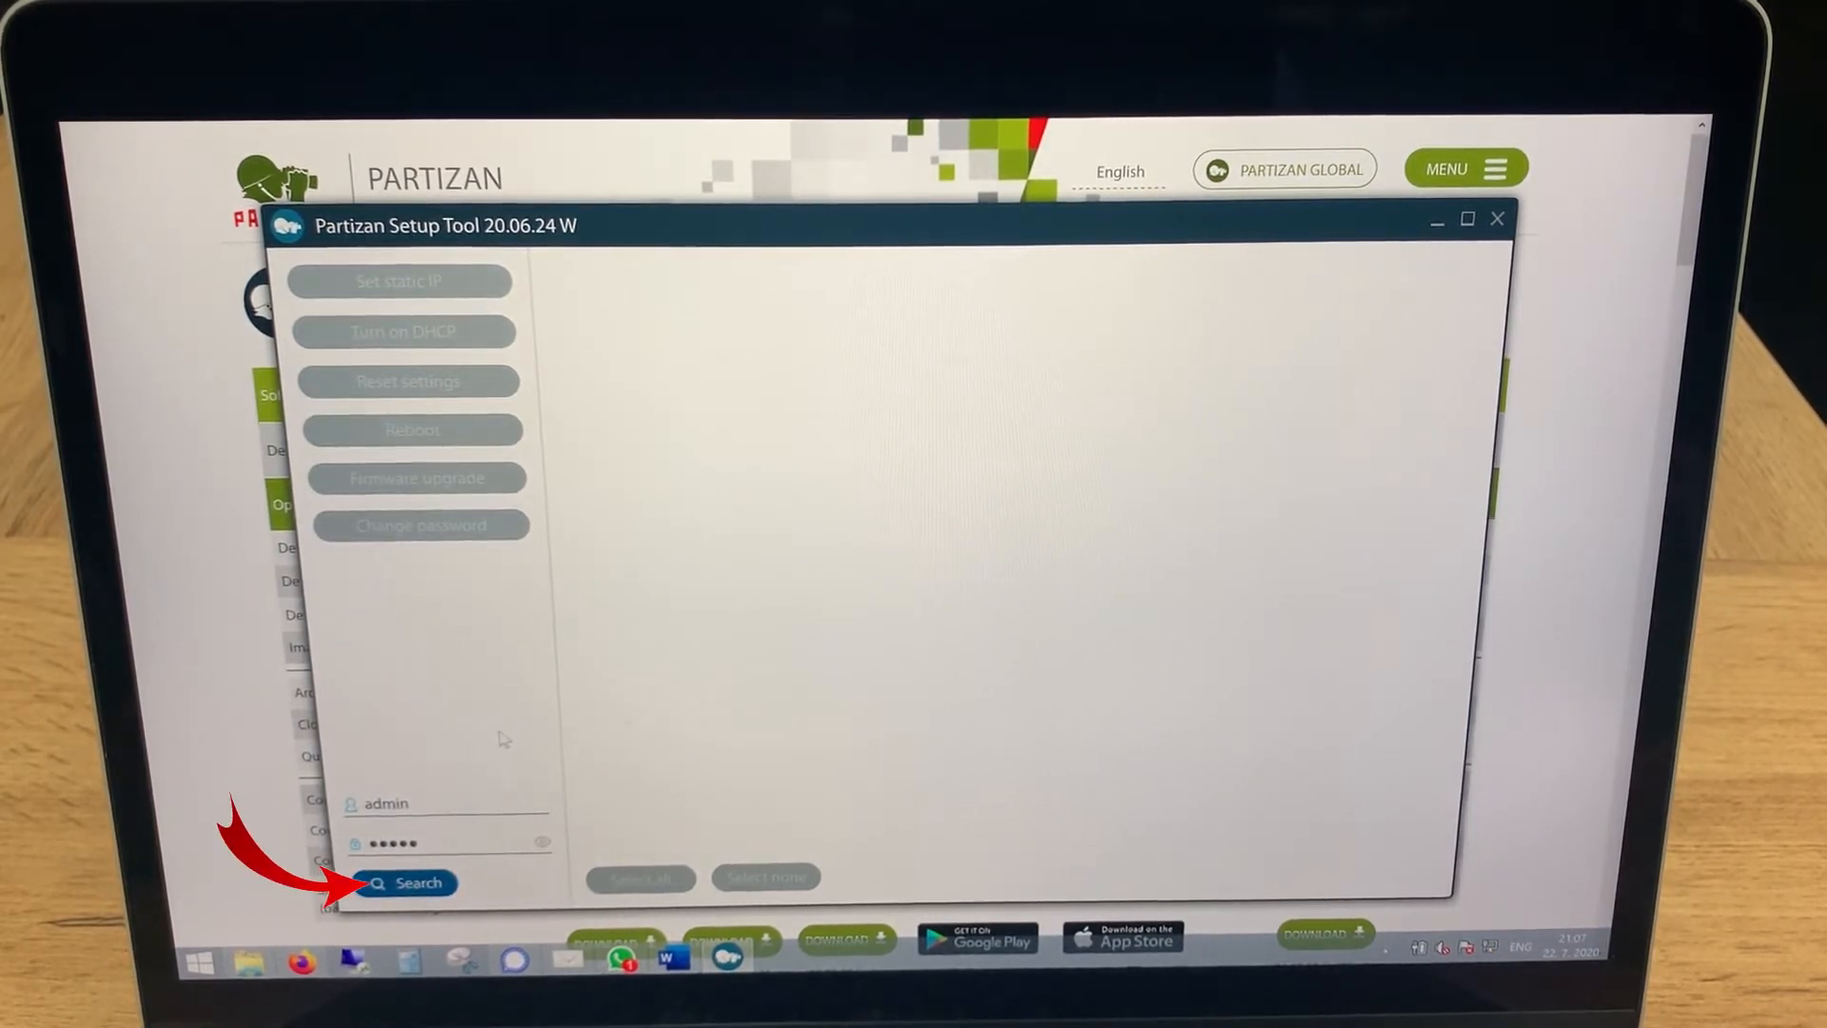
{"action": "left_click", "coordinate": [409, 881]}
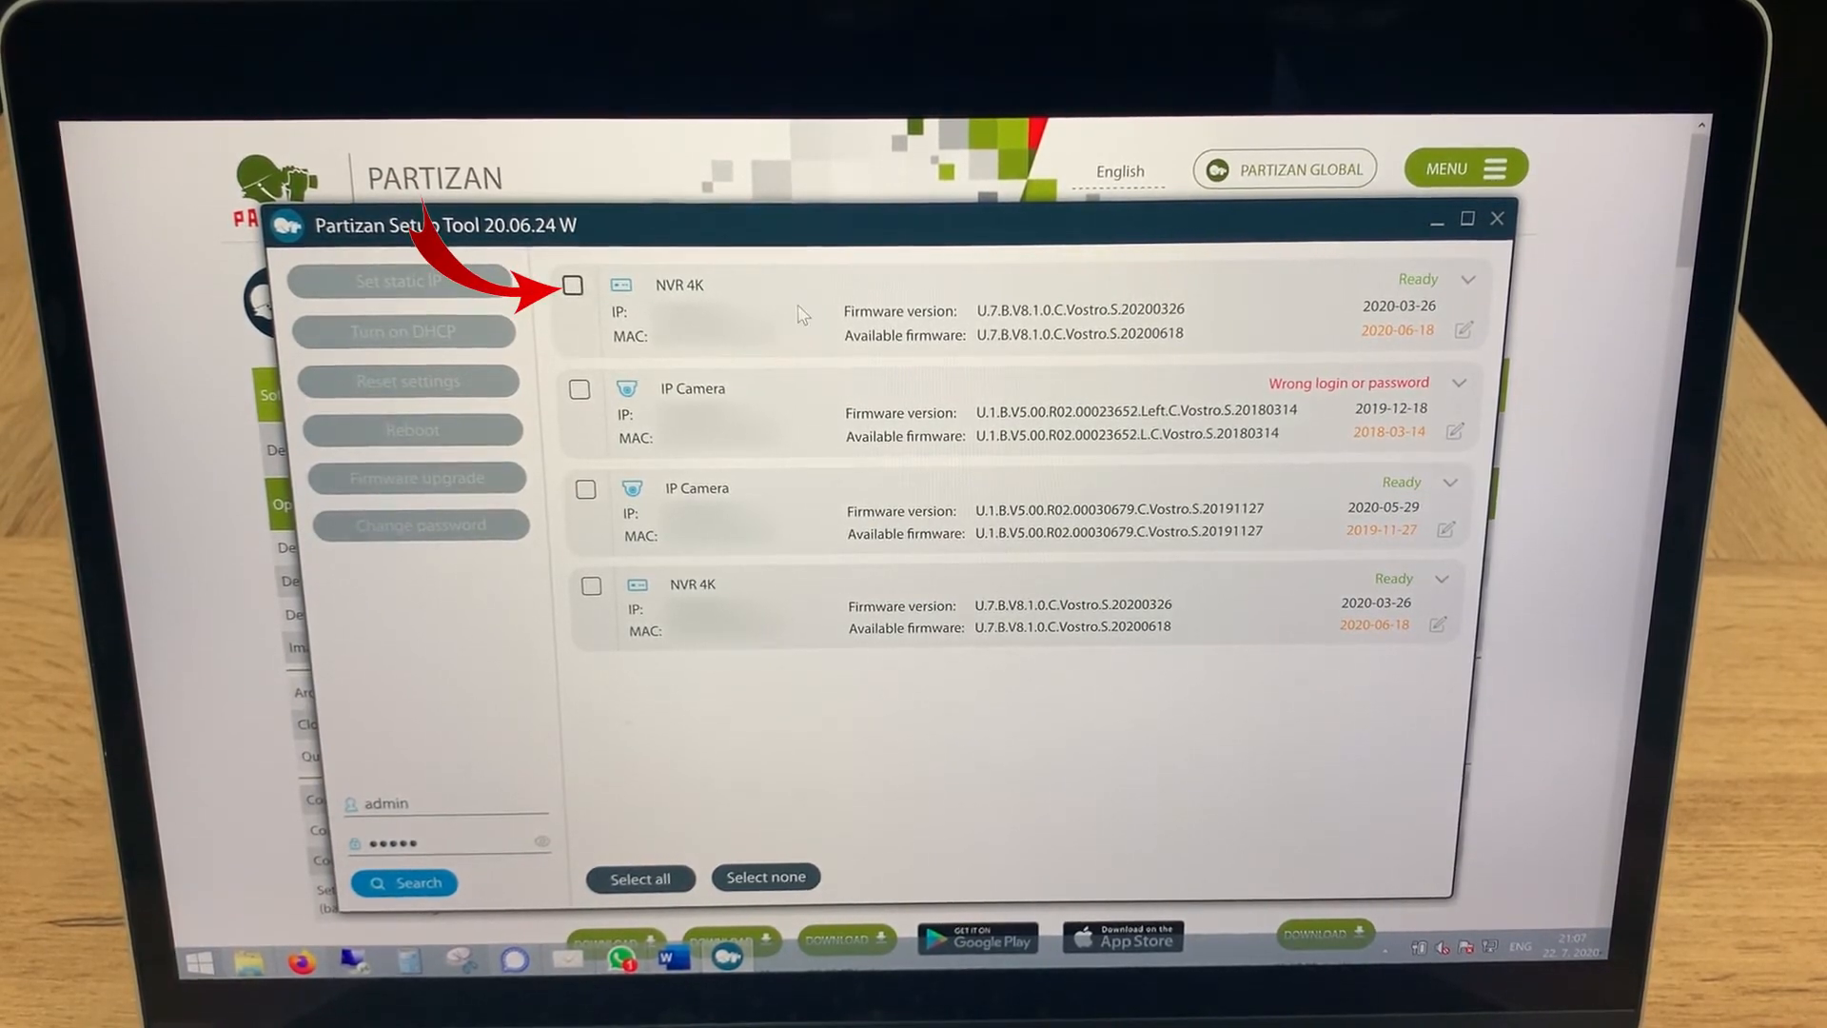
{"action": "left_click", "coordinate": [573, 285]}
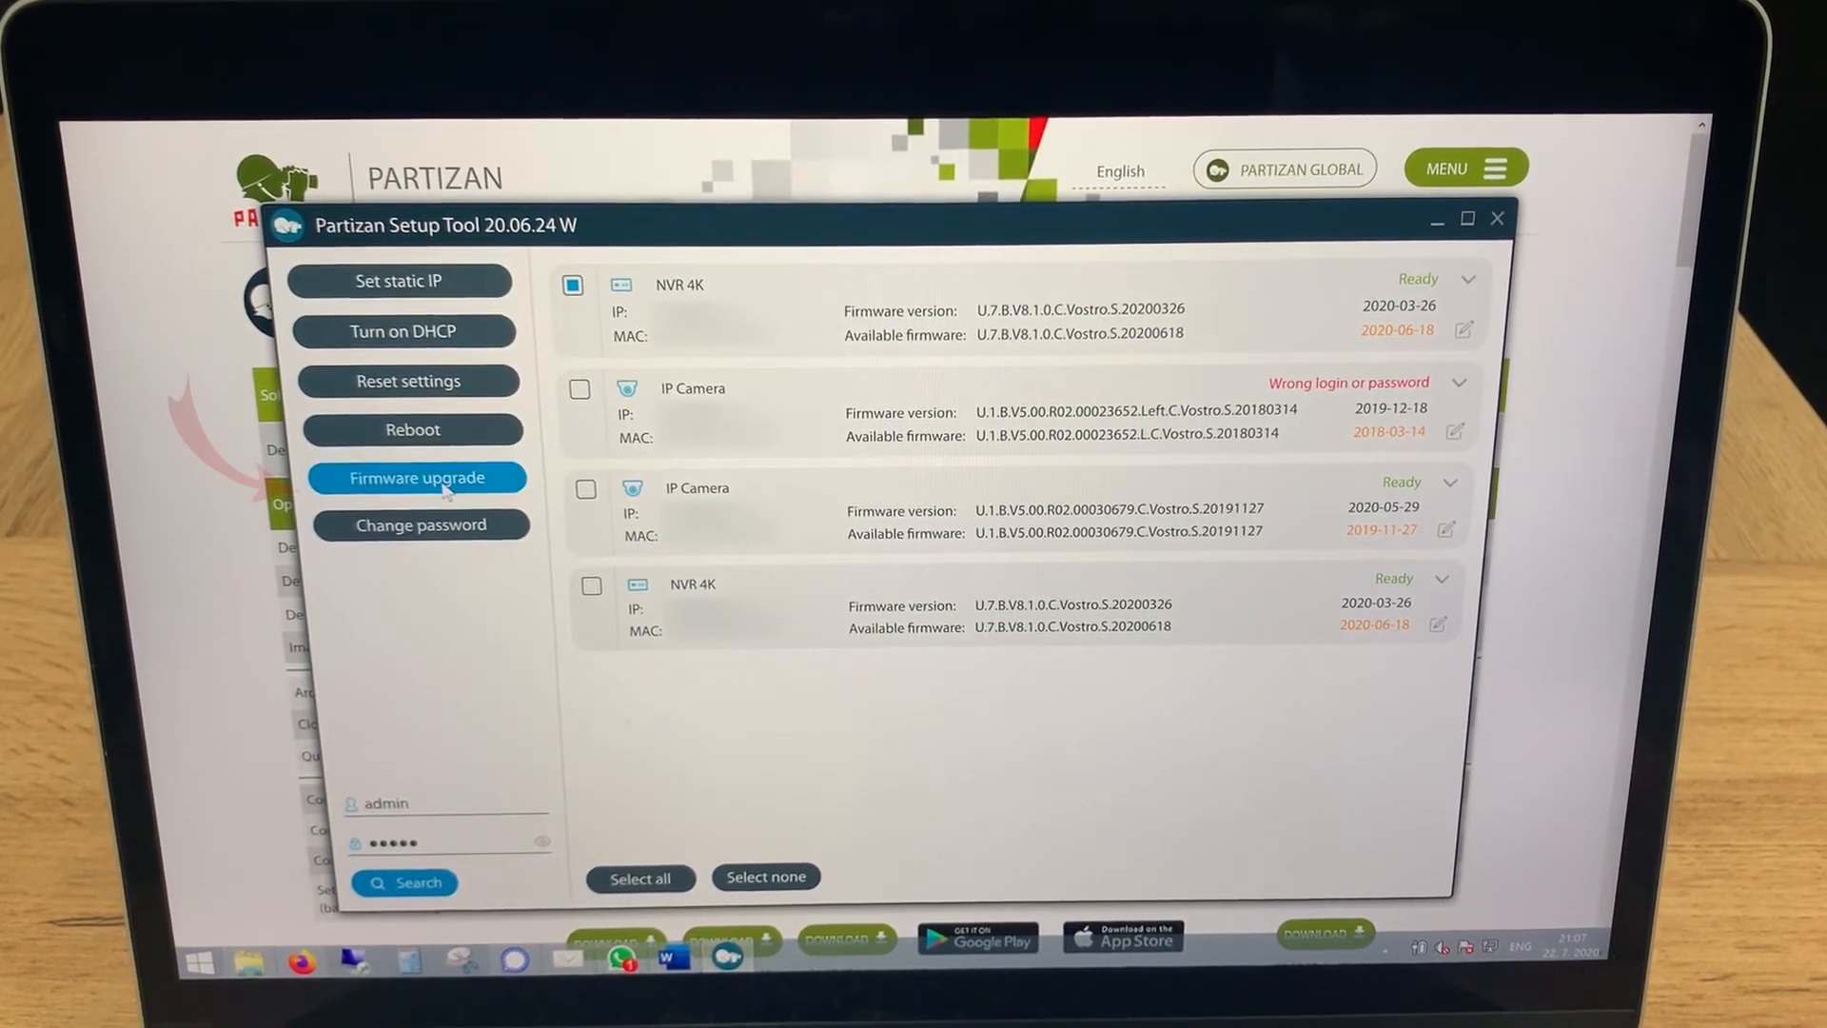
{"action": "left_click", "coordinate": [417, 478]}
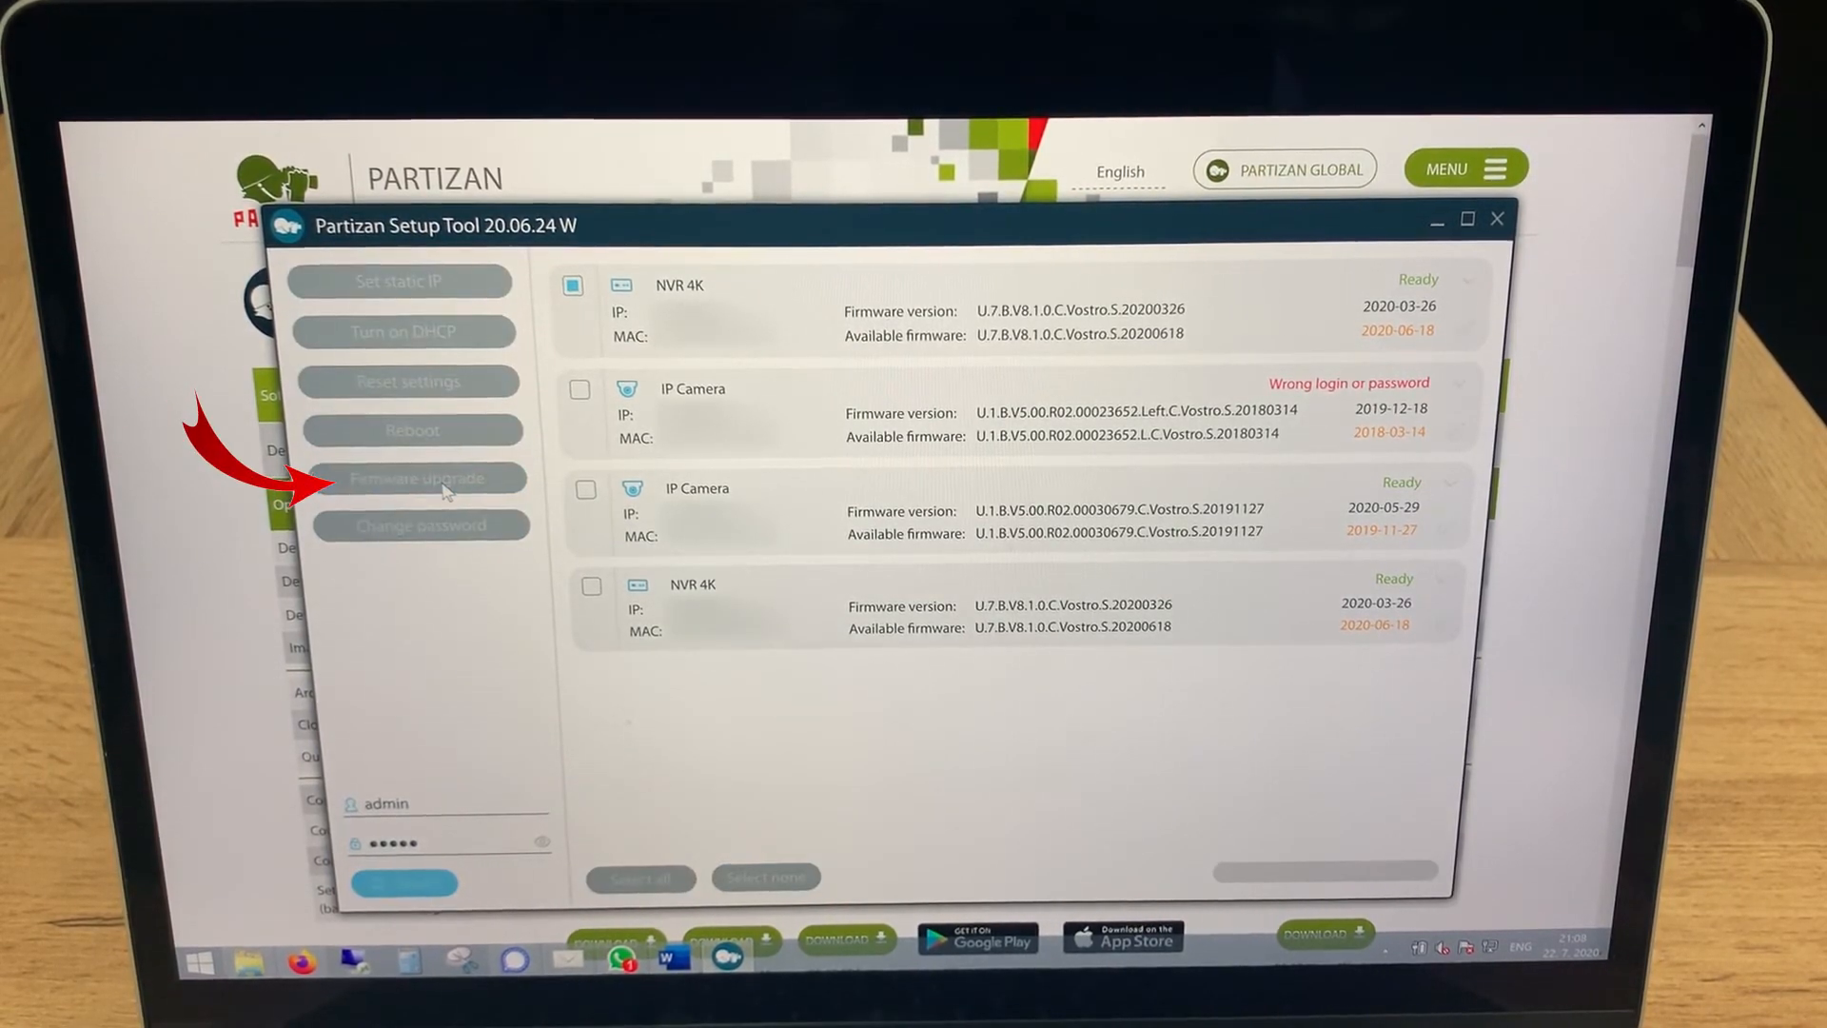
- Confirm the upgrade so the NVR 4K begins downloading its latest firmware
{"action": "left_click", "coordinate": [411, 477]}
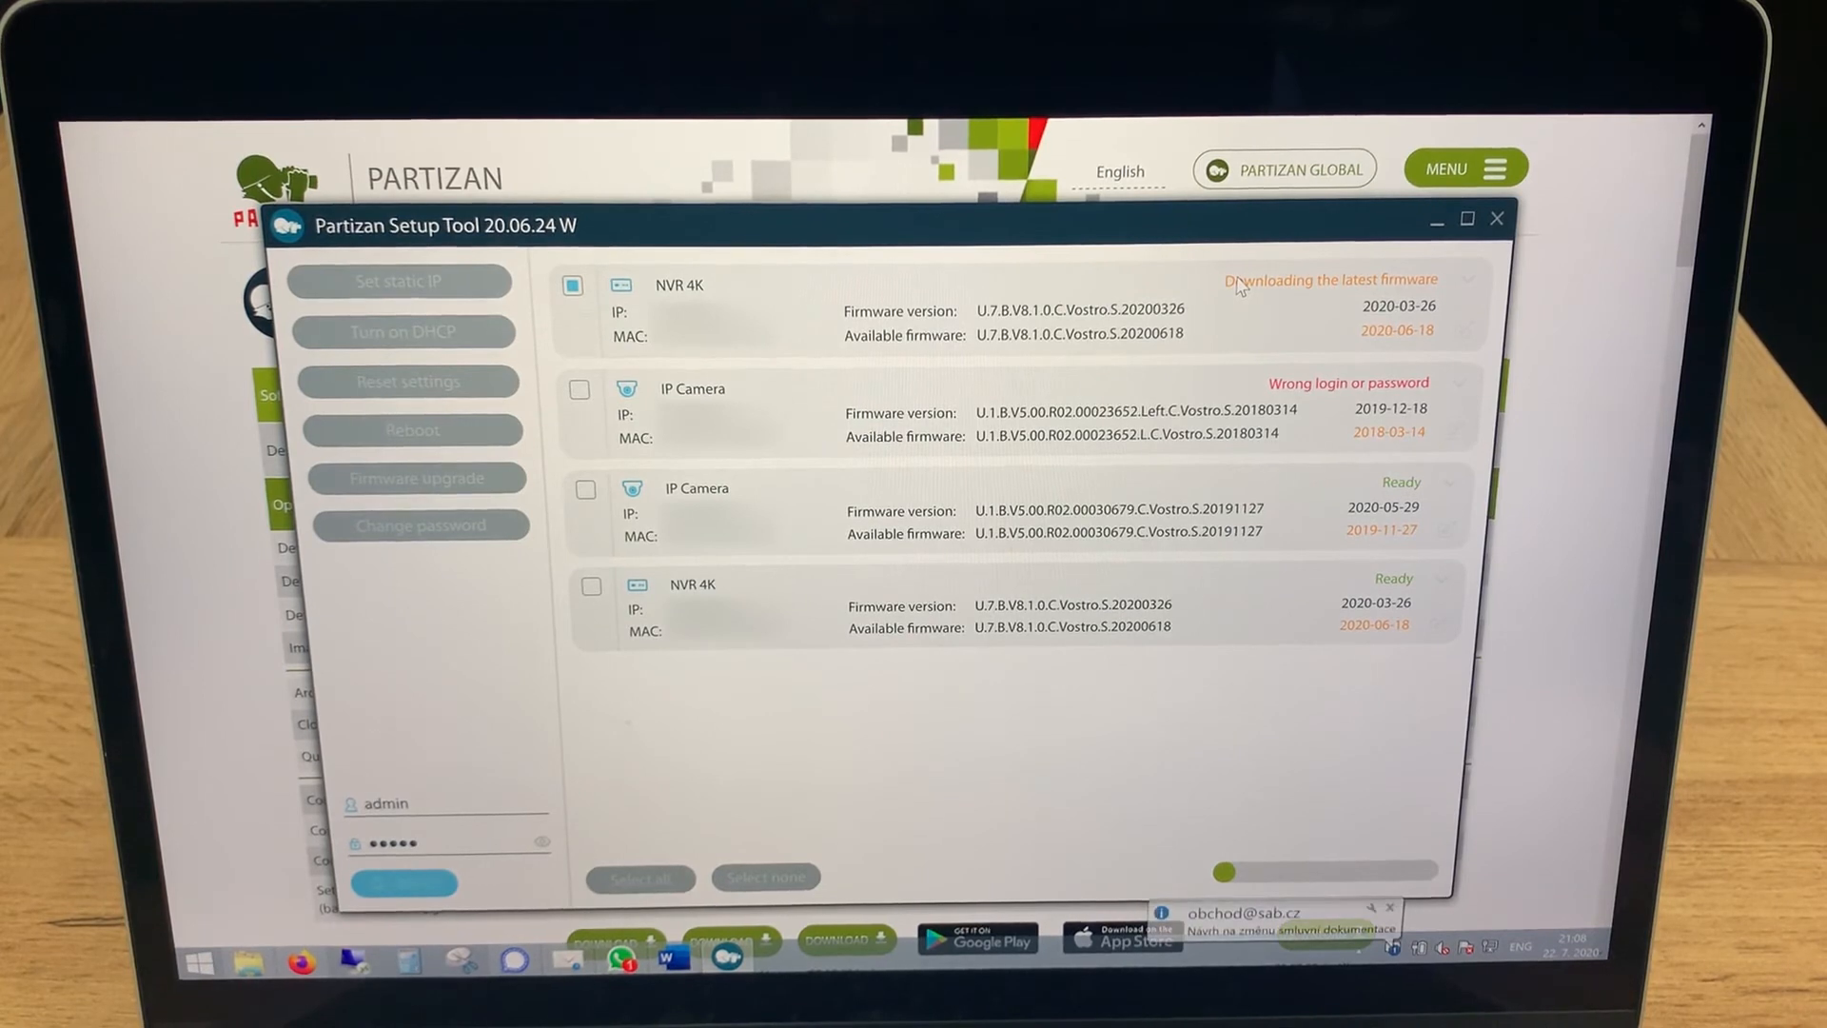
{"action": "mouse_move", "coordinate": [584, 368]}
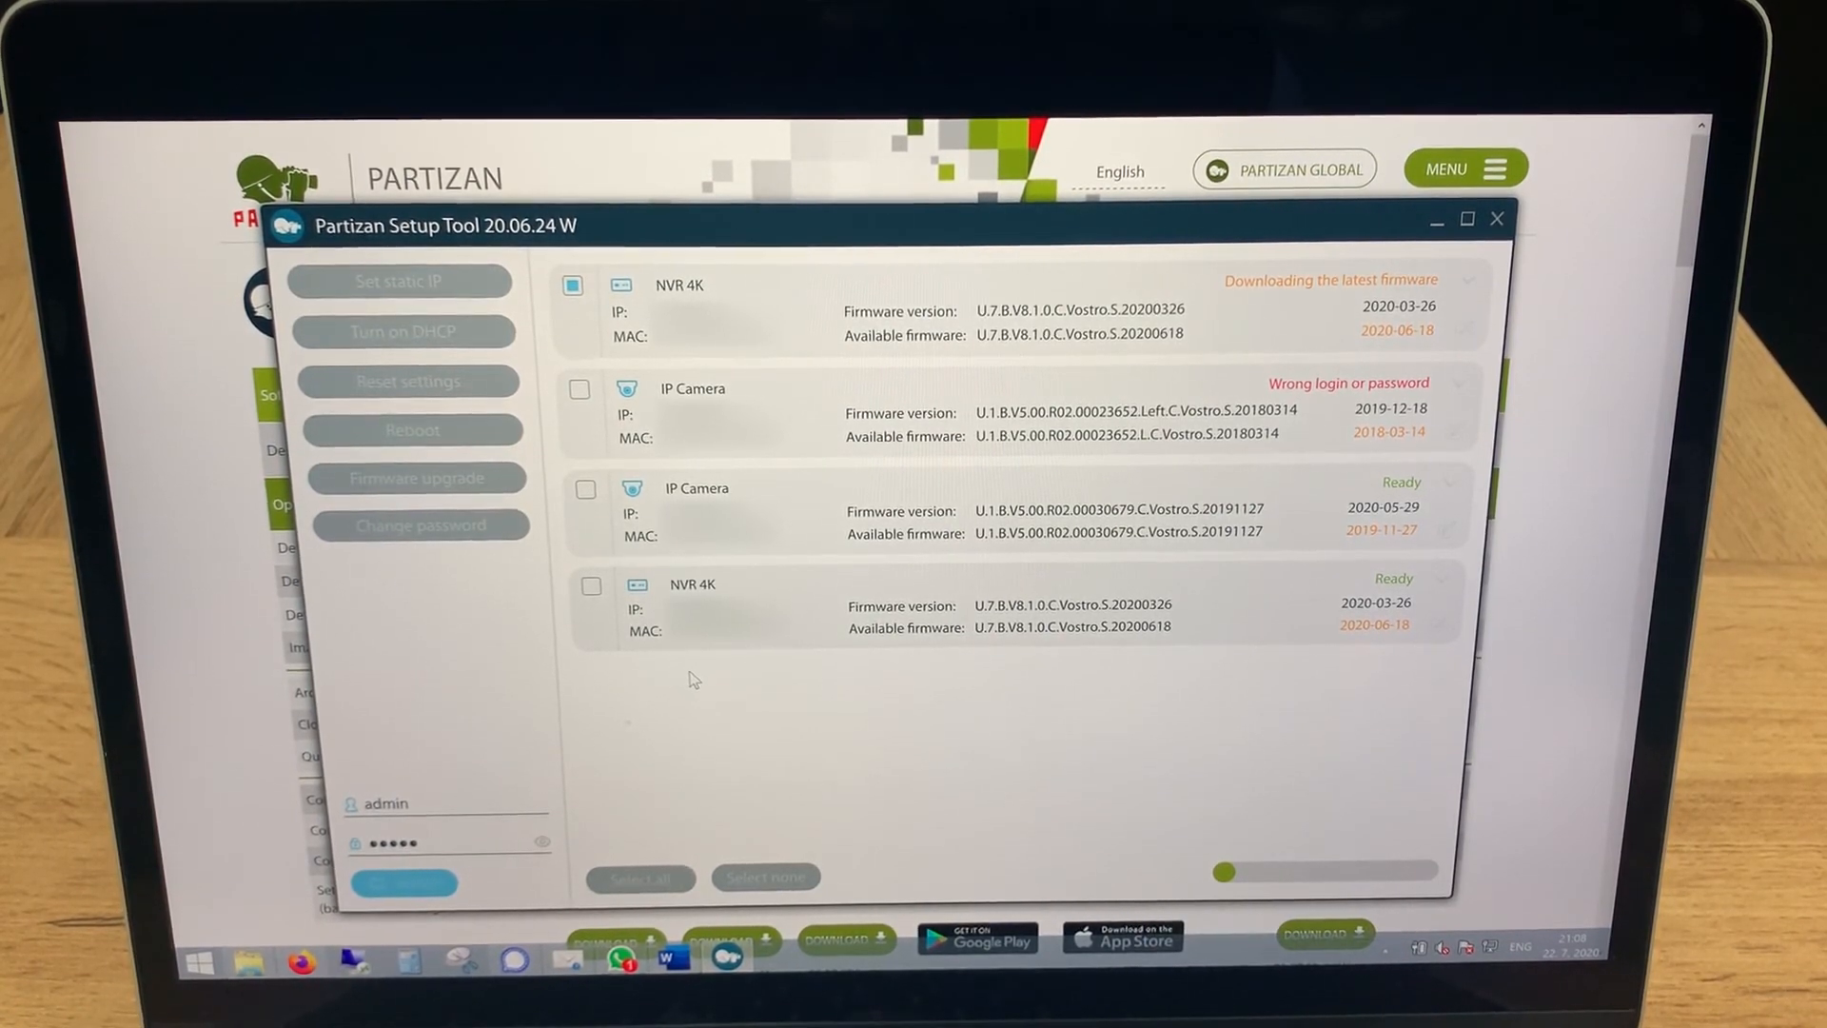
{"action": "mouse_move", "coordinate": [767, 702]}
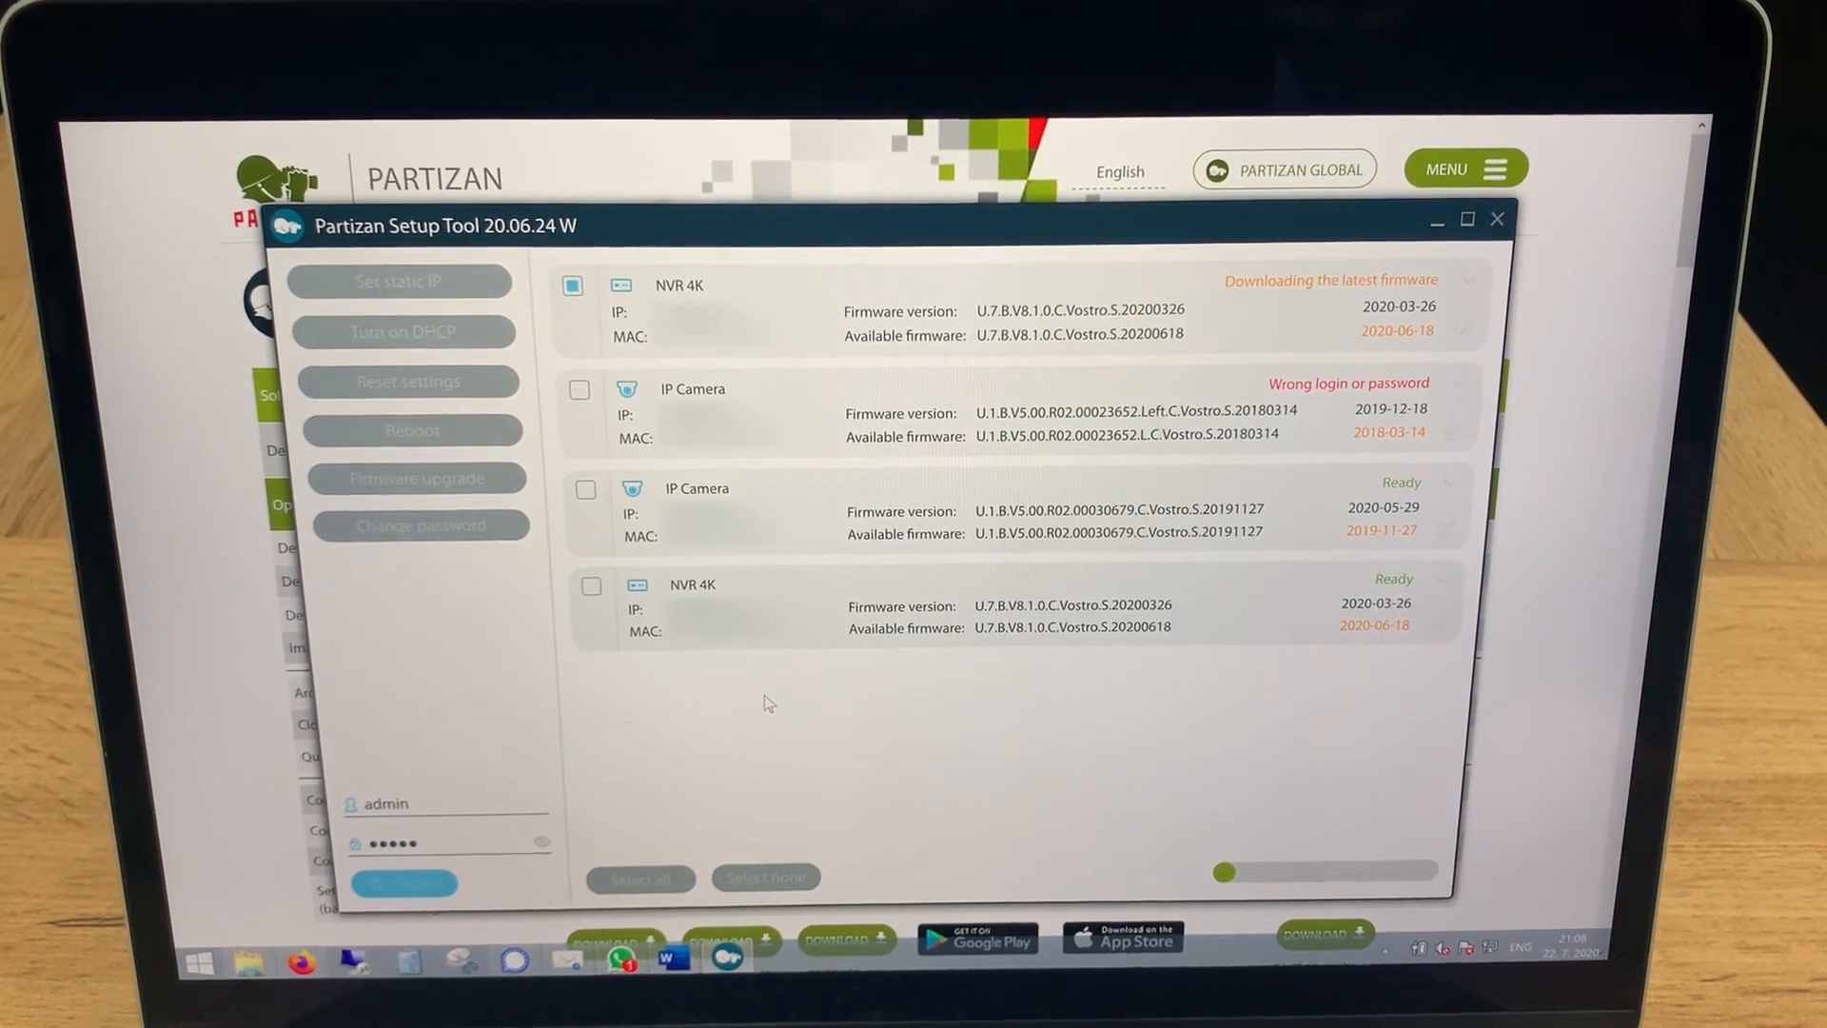